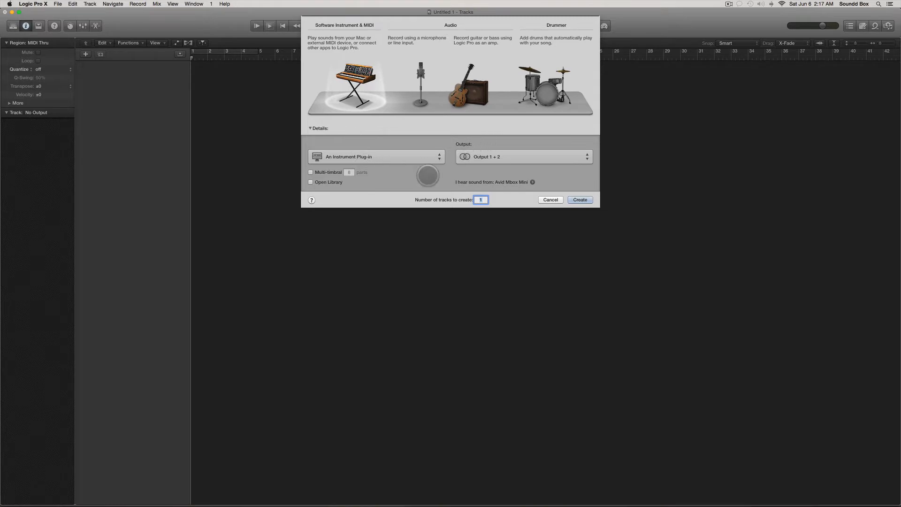
Step: Create a multi-timbral Software Instrument track with 3 parts (Inst 1–3)
click(311, 171)
text(3)
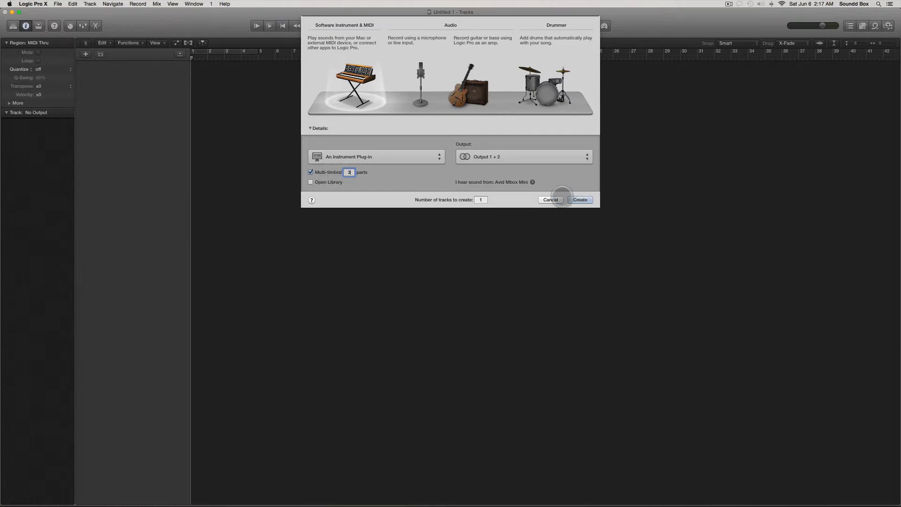
click(580, 199)
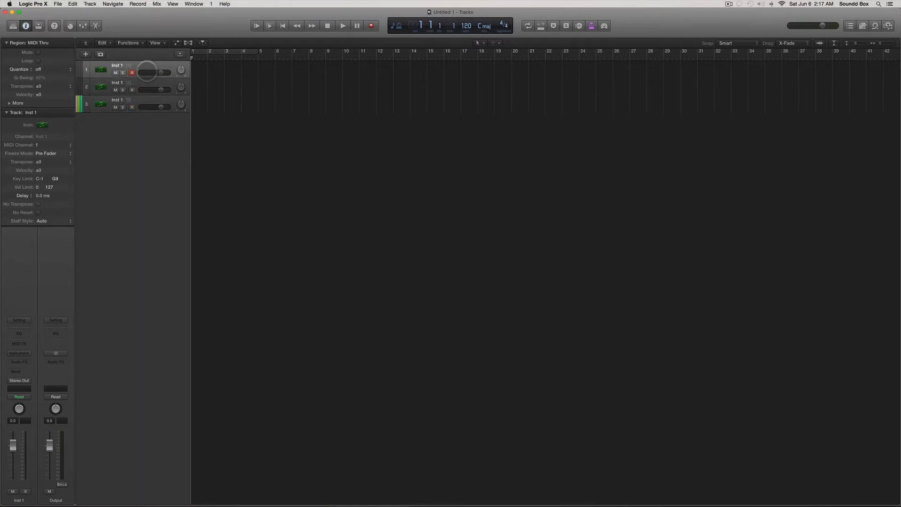
mouse_move(70, 233)
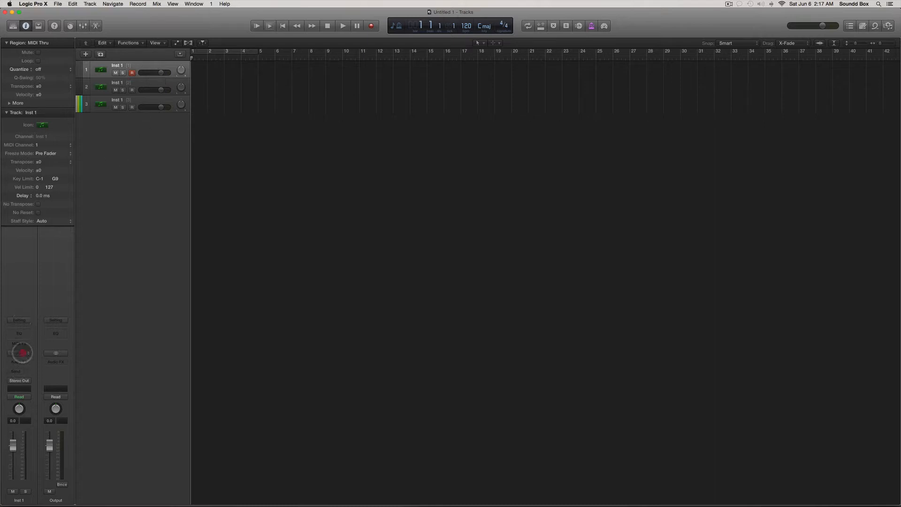
Step: Load Native Instruments Maschine 2 Multi-Output (16xStereo) on the Inst 1 channel
click(19, 353)
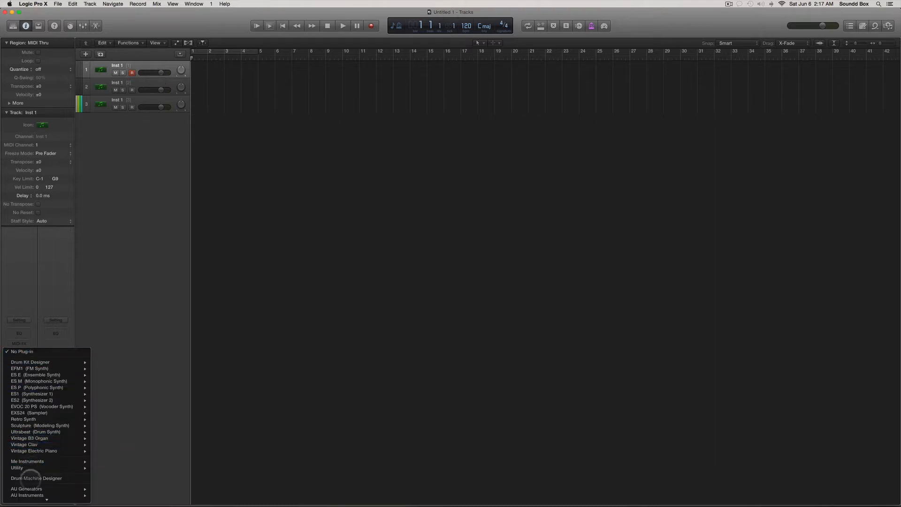
click(26, 495)
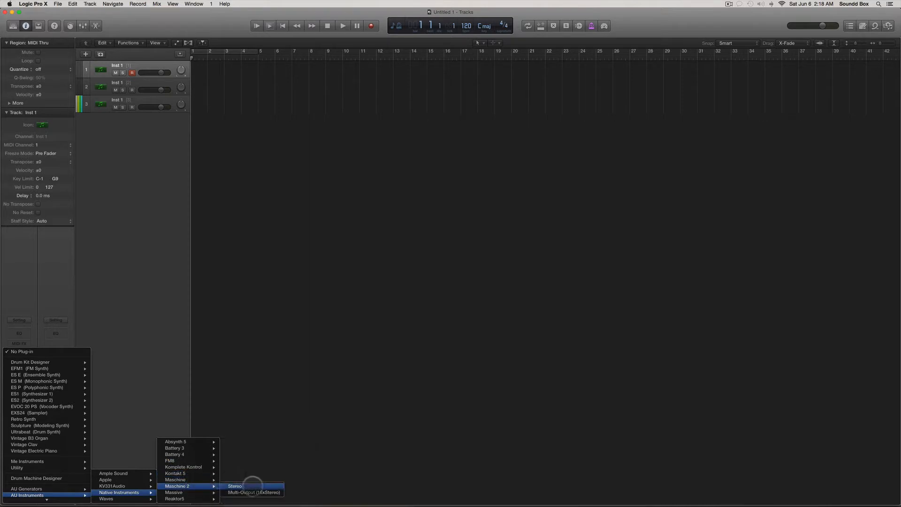
mouse_move(255, 491)
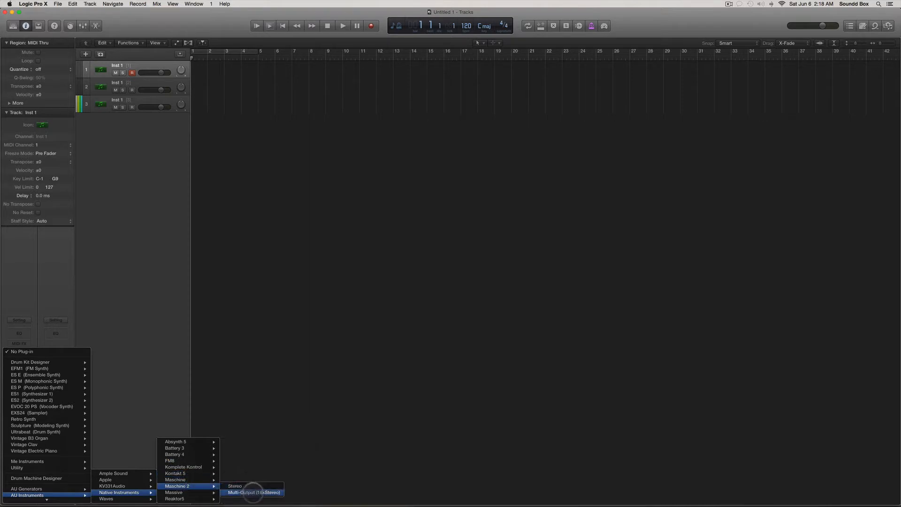
click(254, 493)
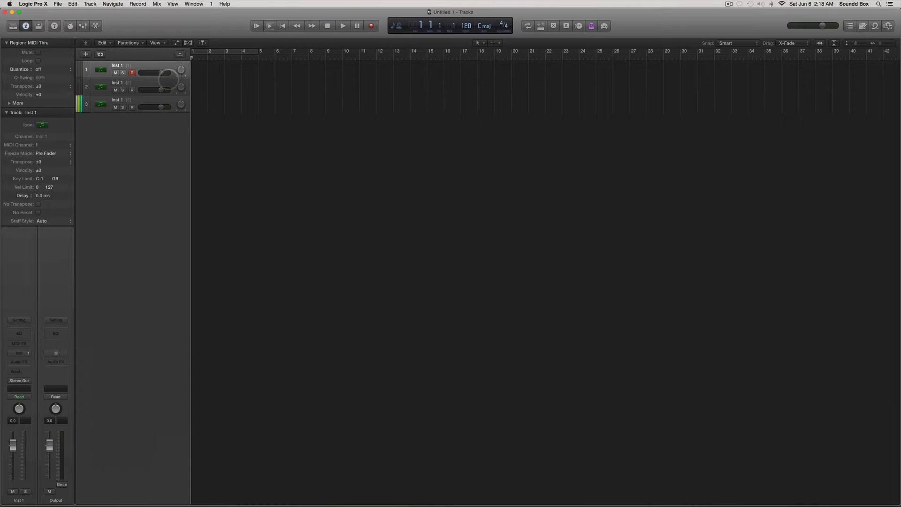
Step: Preview BlackSky, DayDreamer and Dungeon claps and load Clap Dungeon onto Sound 2
click(18, 344)
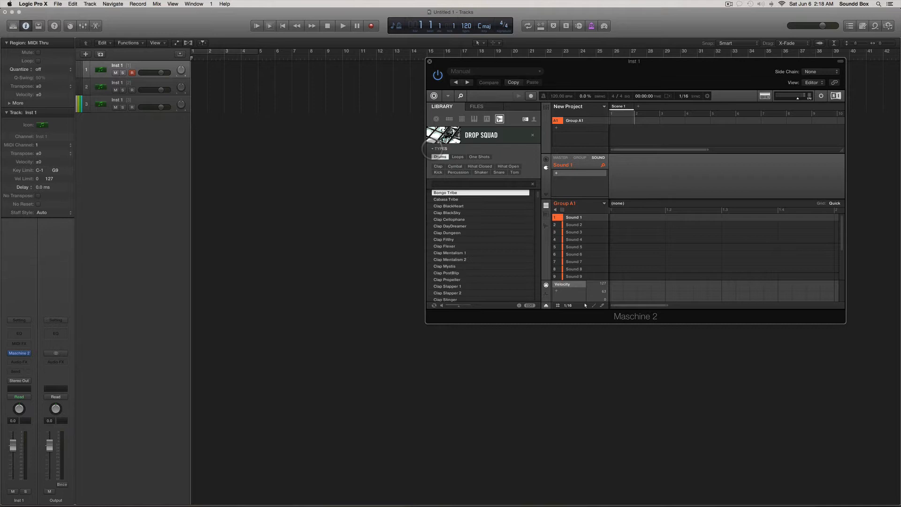
click(447, 213)
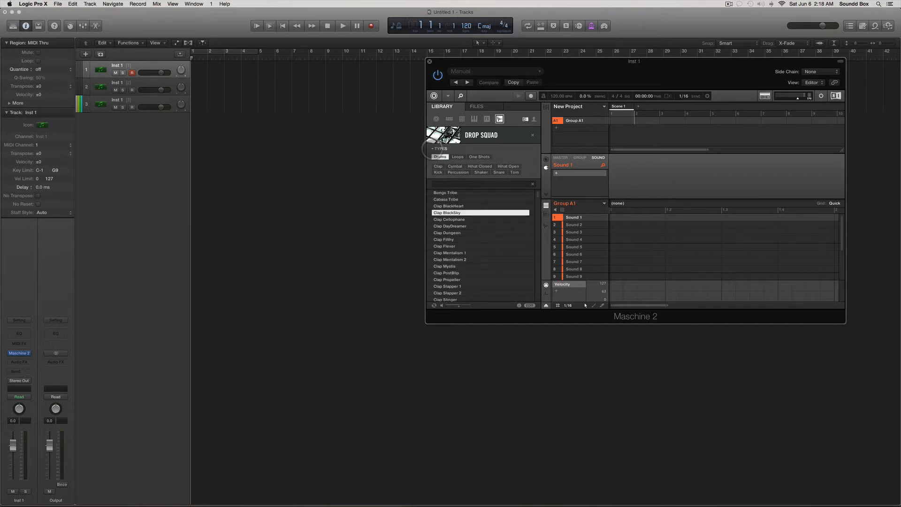
click(449, 226)
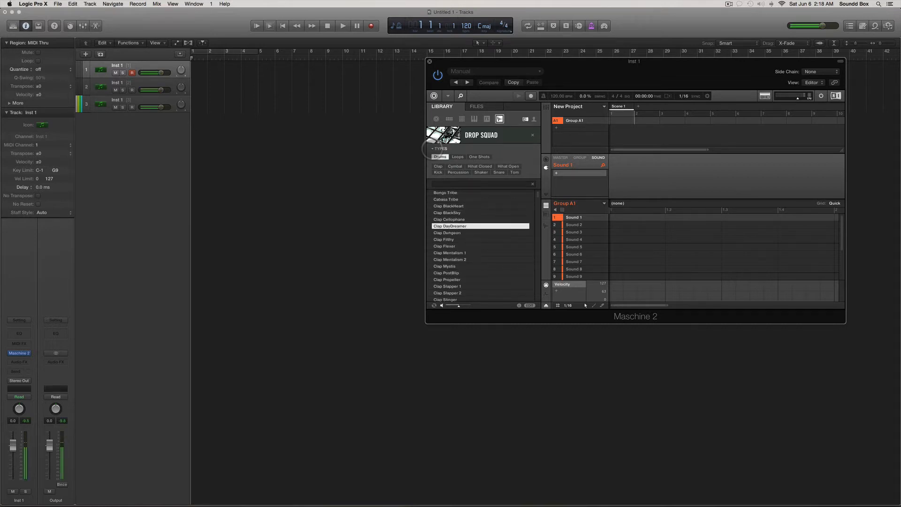
click(446, 233)
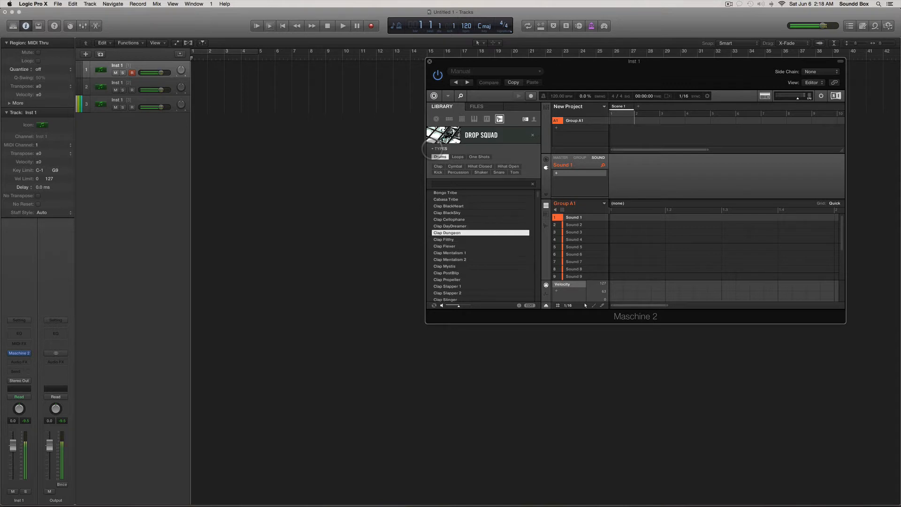
click(573, 224)
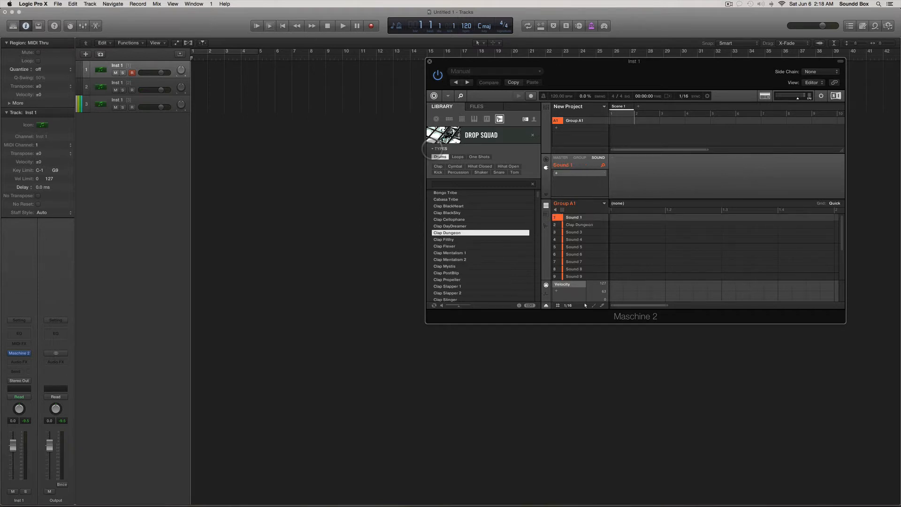
click(454, 166)
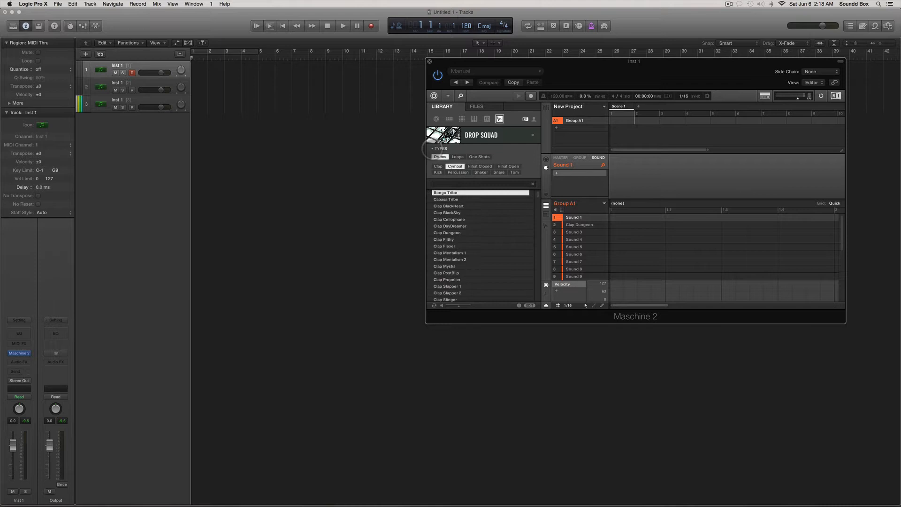
Step: Load Kick BlackHeart 1 onto Sound 1 and ClosedHH CloudMachine 1 onto Sound 3
click(439, 171)
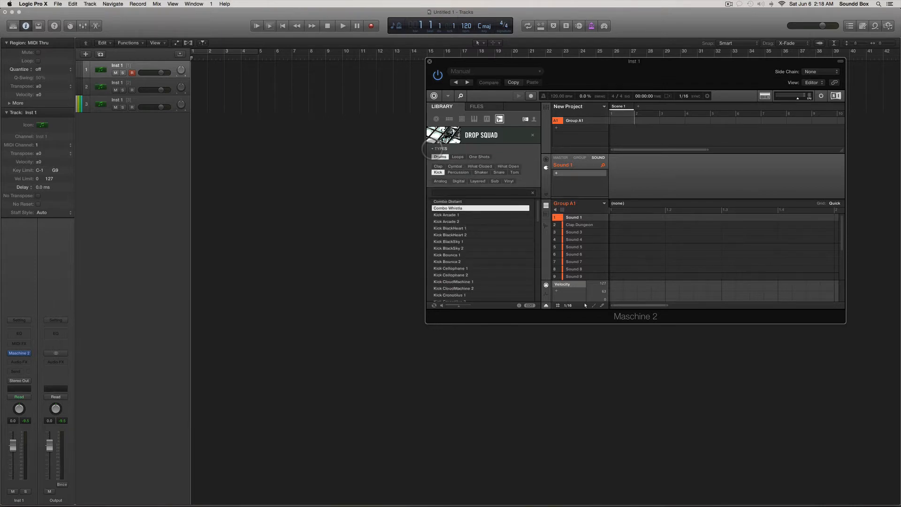
click(449, 227)
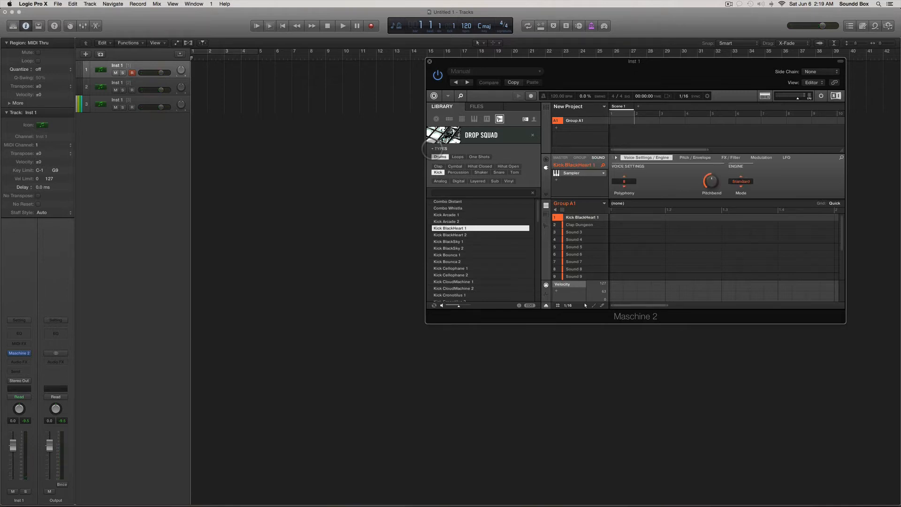
click(573, 232)
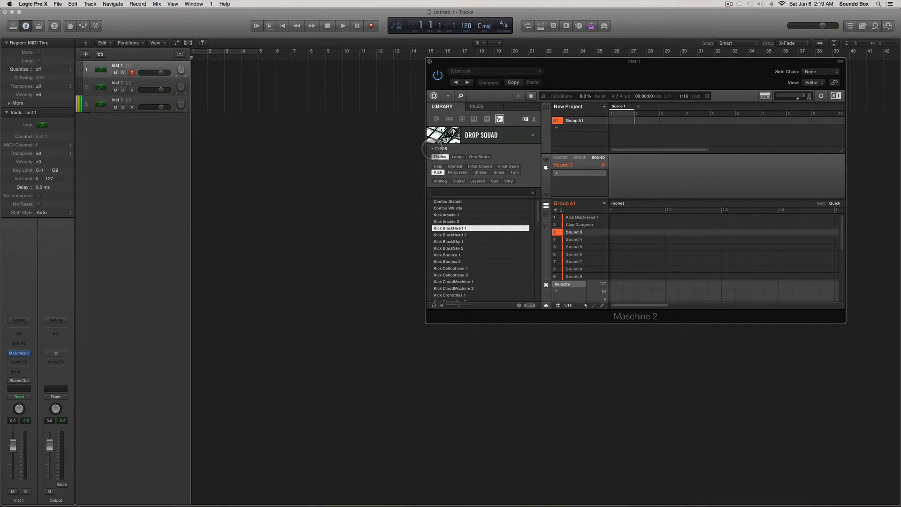
click(481, 173)
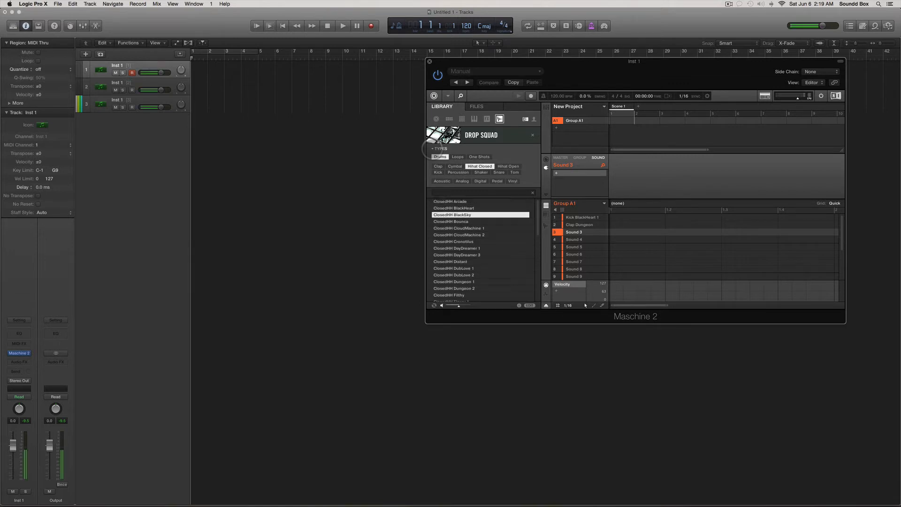
click(459, 227)
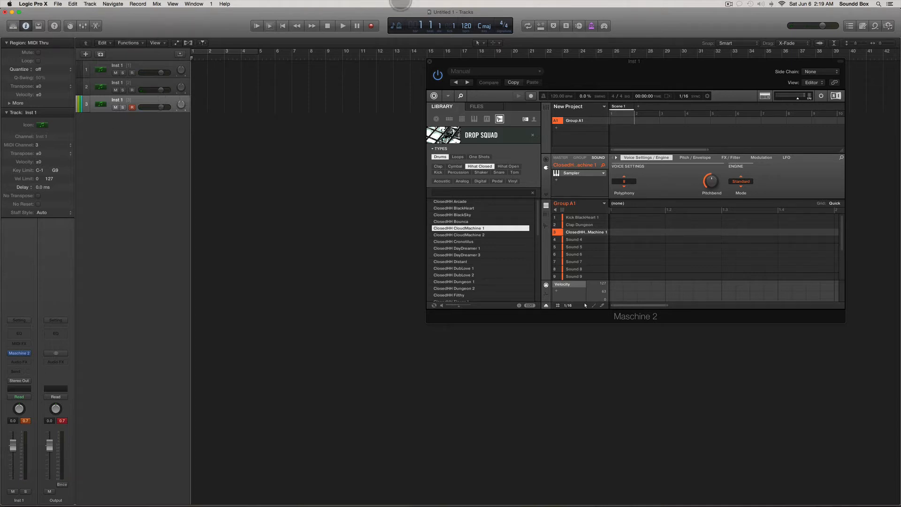
Step: Enter kick, clap and hi-hat steps in Pattern 1, then cycle the first bars in Logic
click(342, 26)
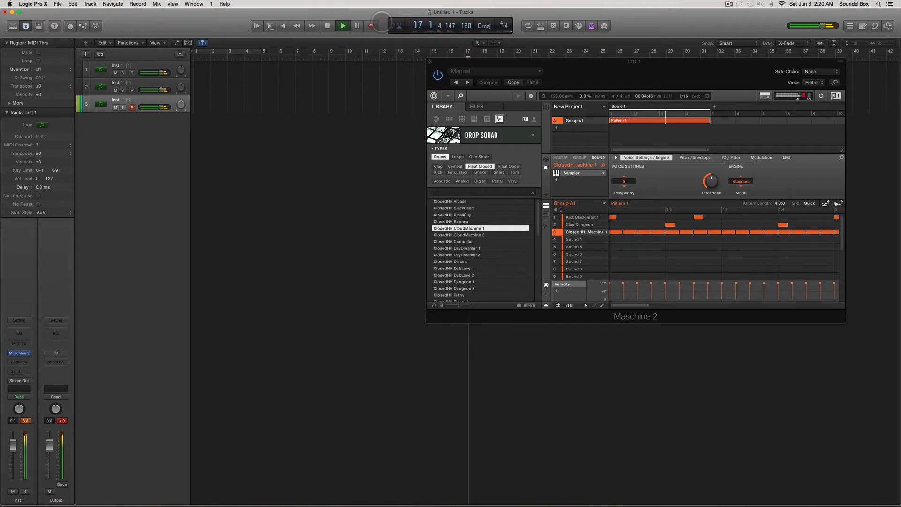
click(357, 26)
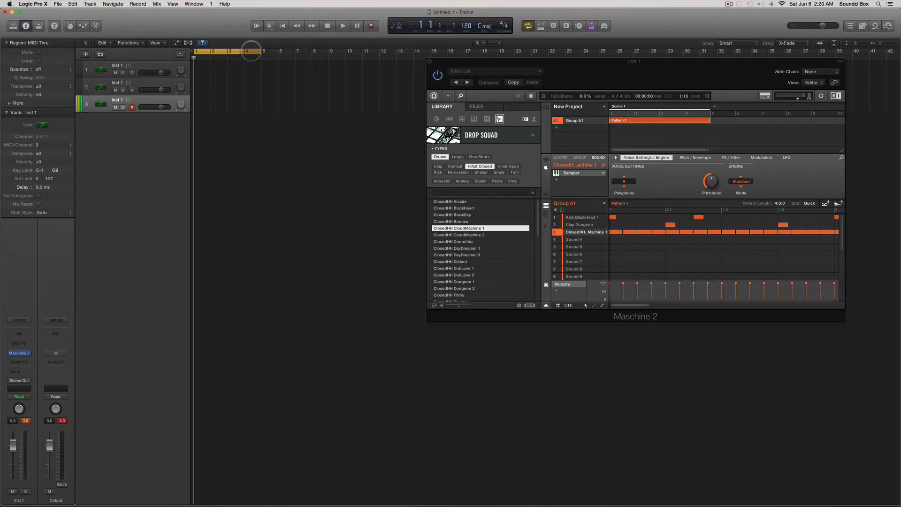
click(255, 25)
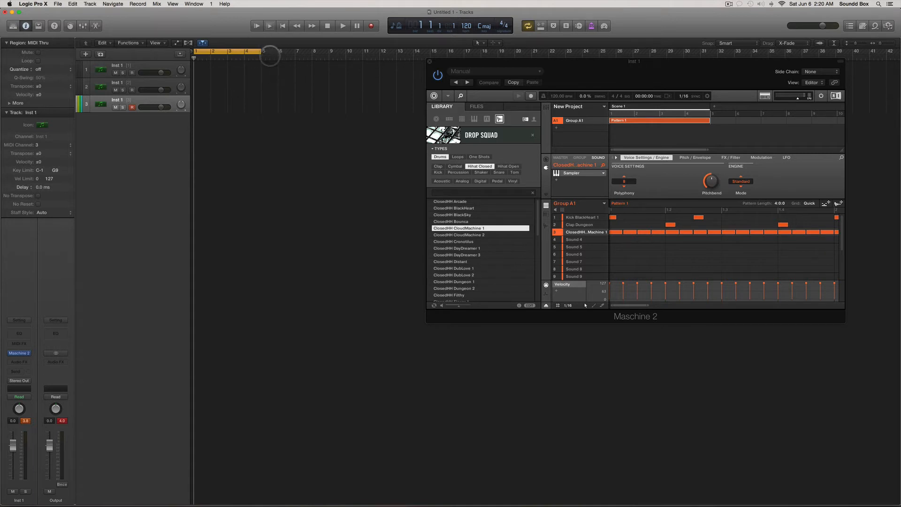
click(342, 25)
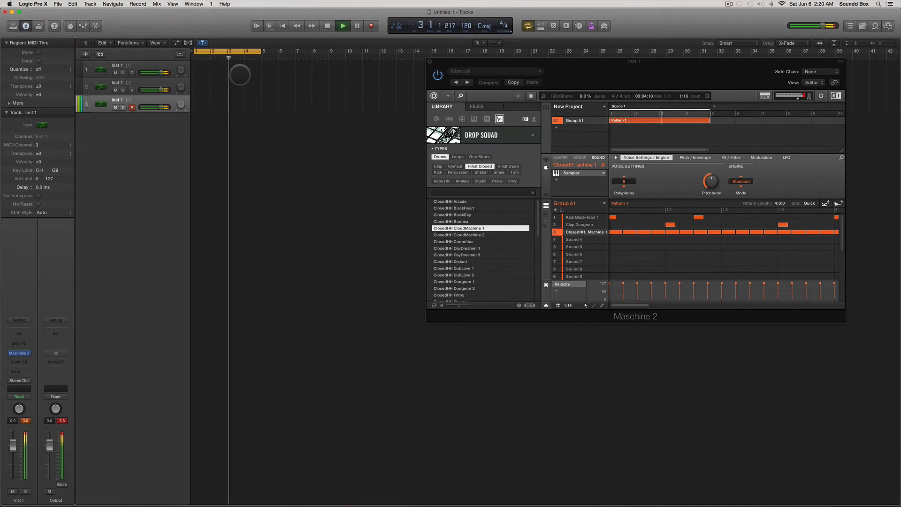
Step: Set each Maschine sound's Audio Output Dest. to an Ext. output, ClosedHH to Ext. 3
click(357, 25)
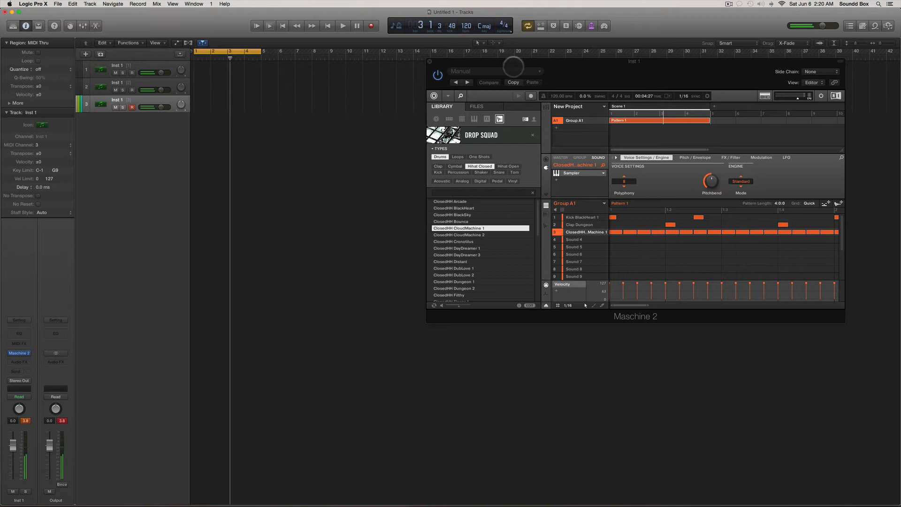
click(618, 157)
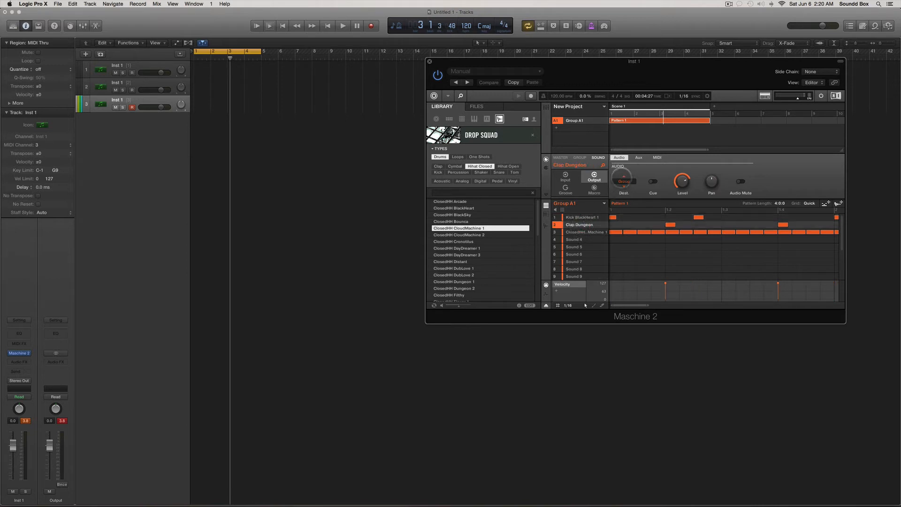
click(624, 182)
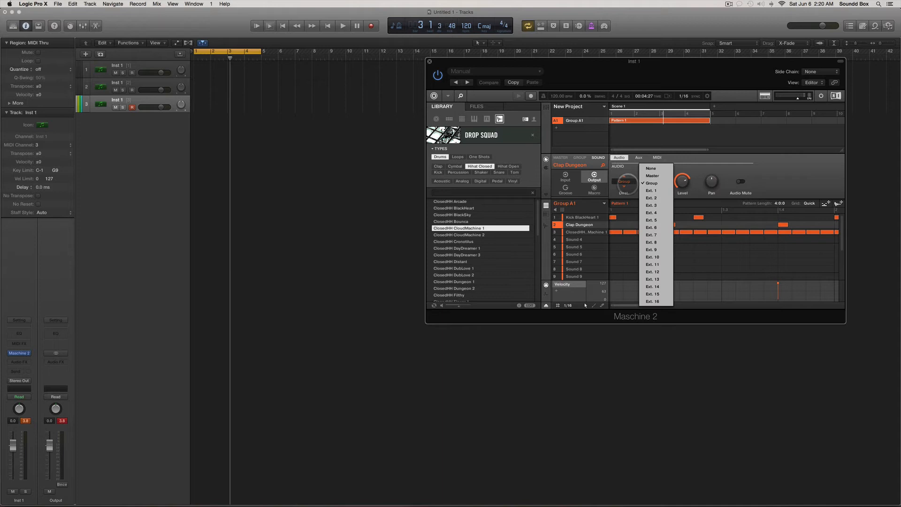
click(652, 183)
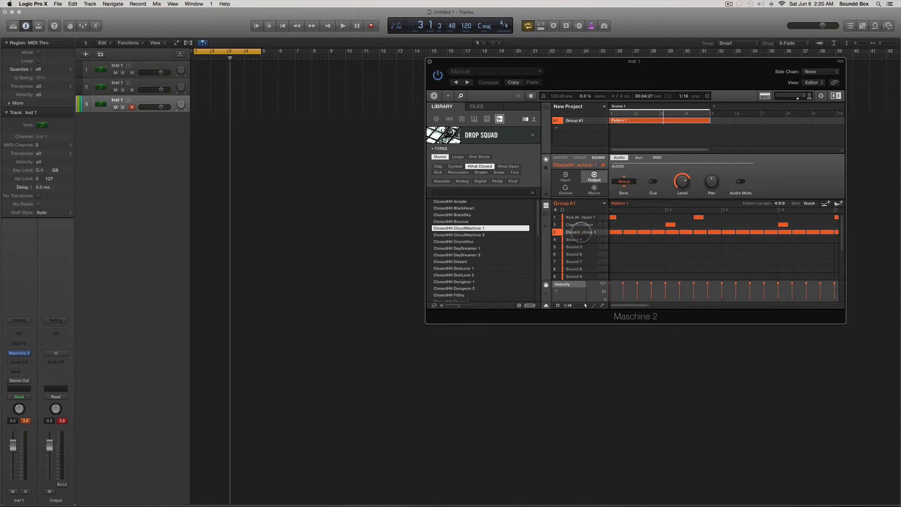
click(624, 184)
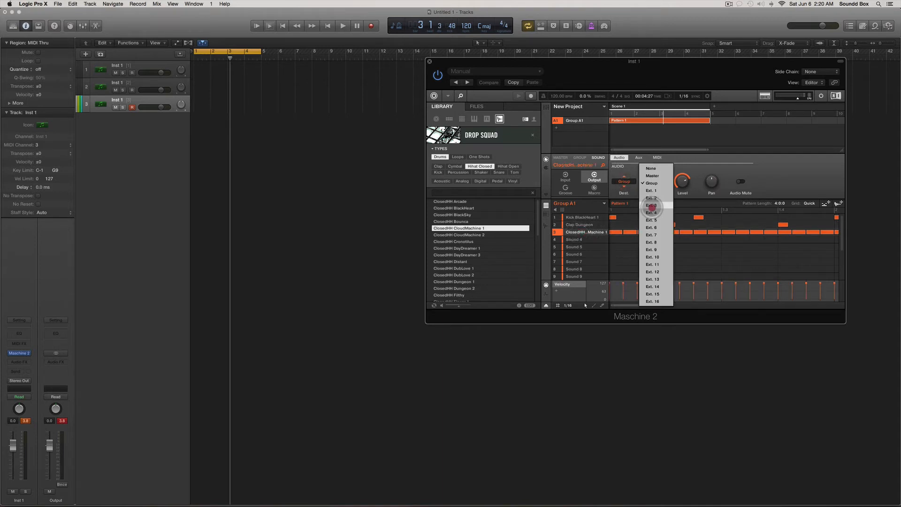
click(651, 205)
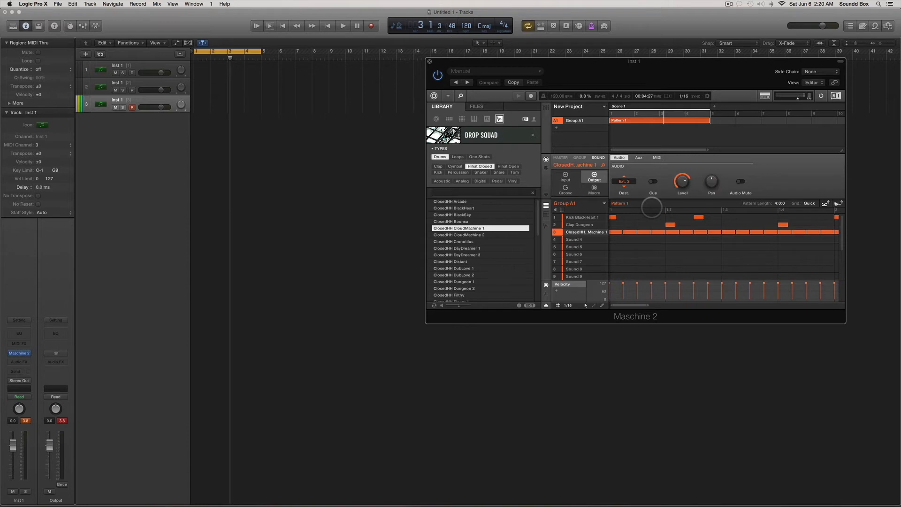
click(343, 26)
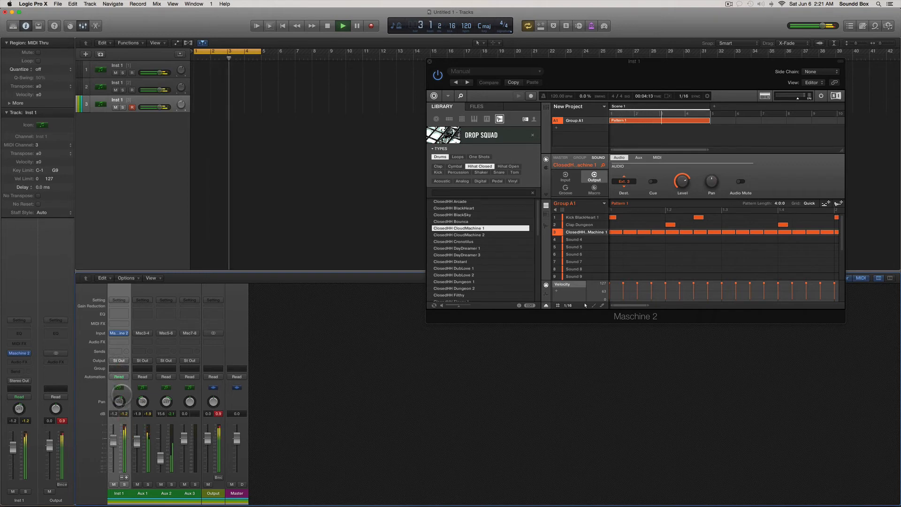
Step: Play the pattern through the mixer's Inst 1 and Aux 1–3 channels, then stop
click(327, 26)
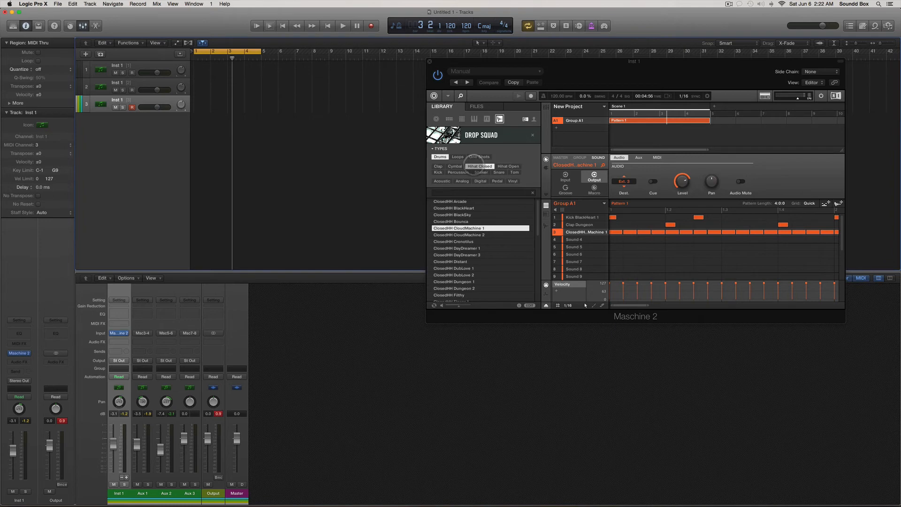
Step: Add 3 new audio tracks, Audio 1 to Audio 3
click(86, 53)
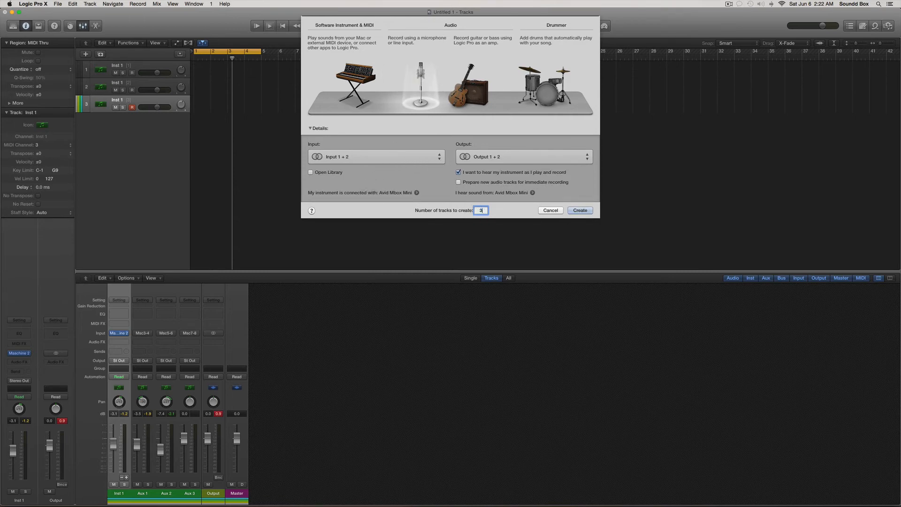
click(578, 211)
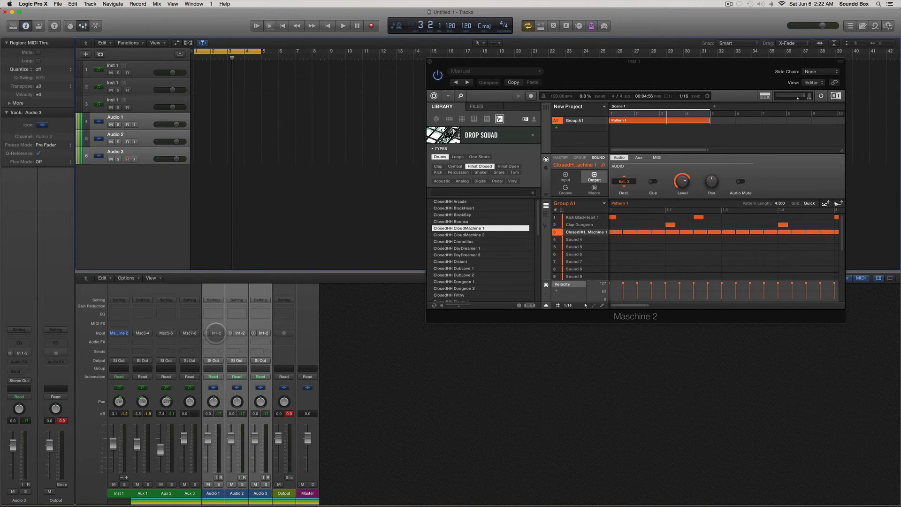
Step: Set the three audio tracks' inputs to Bus 1, Bus 2 and Bus 3
click(216, 333)
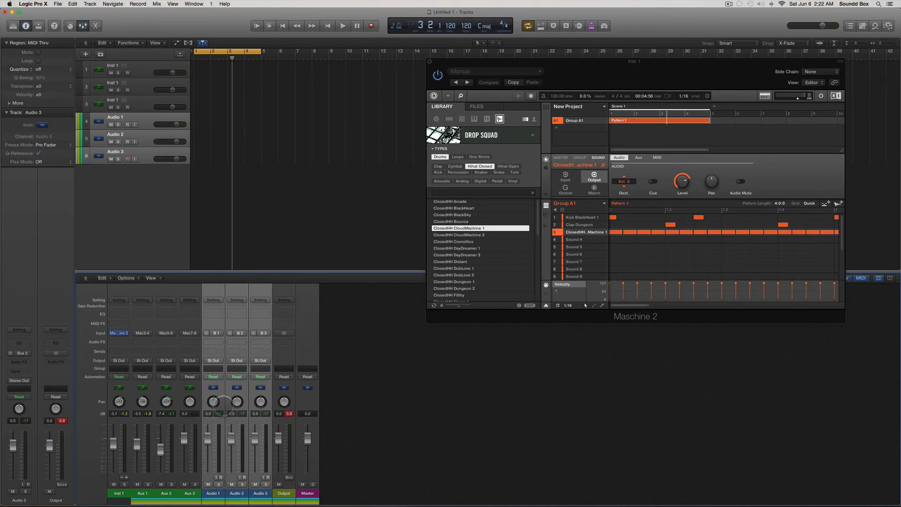
click(219, 478)
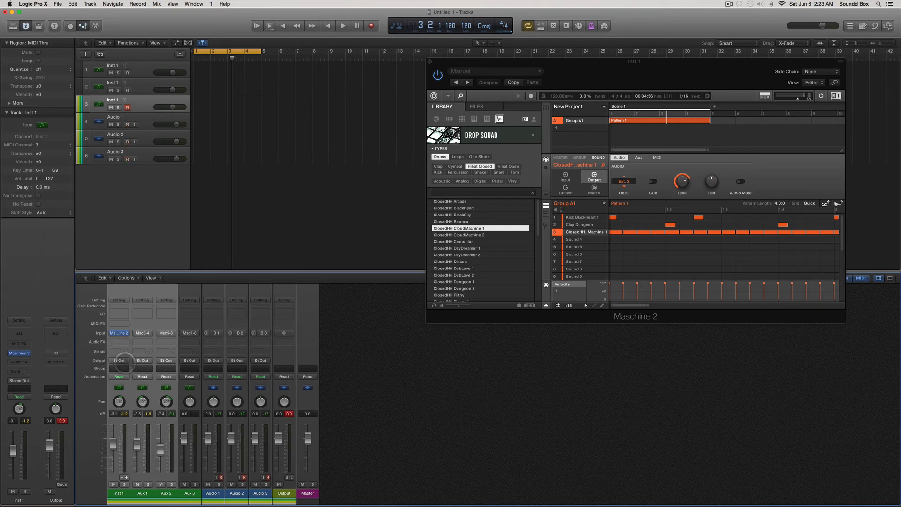
Step: Route the Inst 1, Aux 1 and Aux 2 outputs to Bus 1, Bus 2 and Bus 3
click(119, 360)
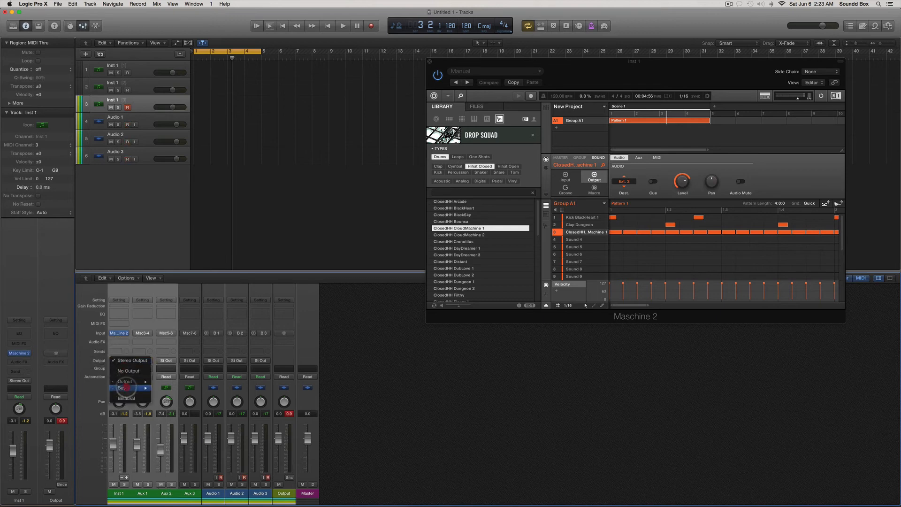
click(122, 388)
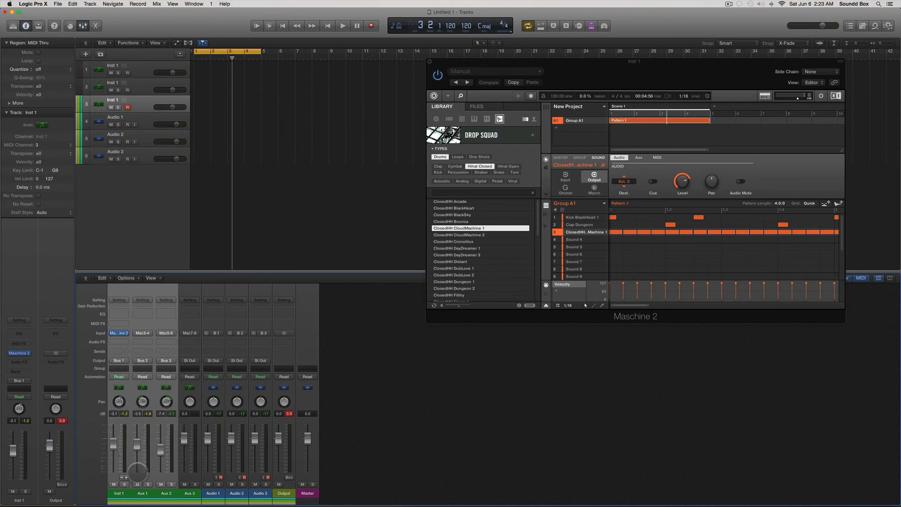
click(137, 493)
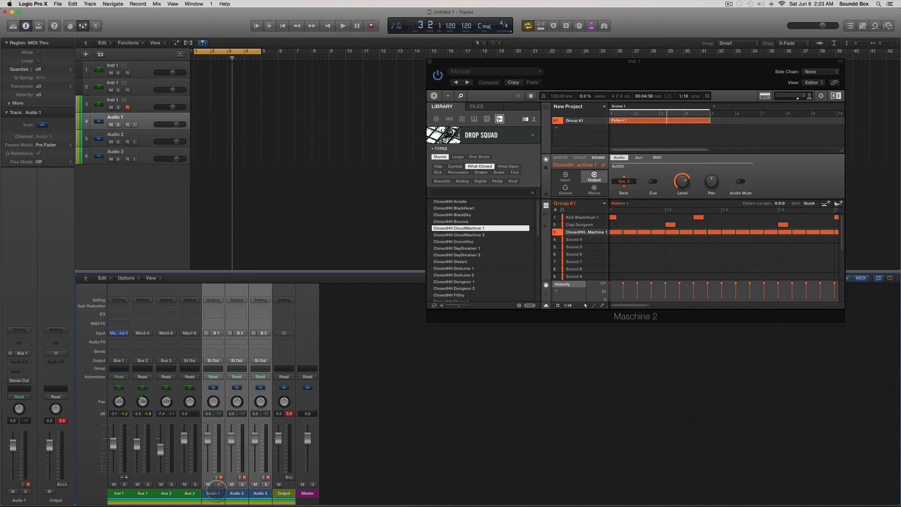
Step: Rename the first audio track to Kick, starting the Kick, Snare, Hats naming
click(213, 492)
text(Kick)
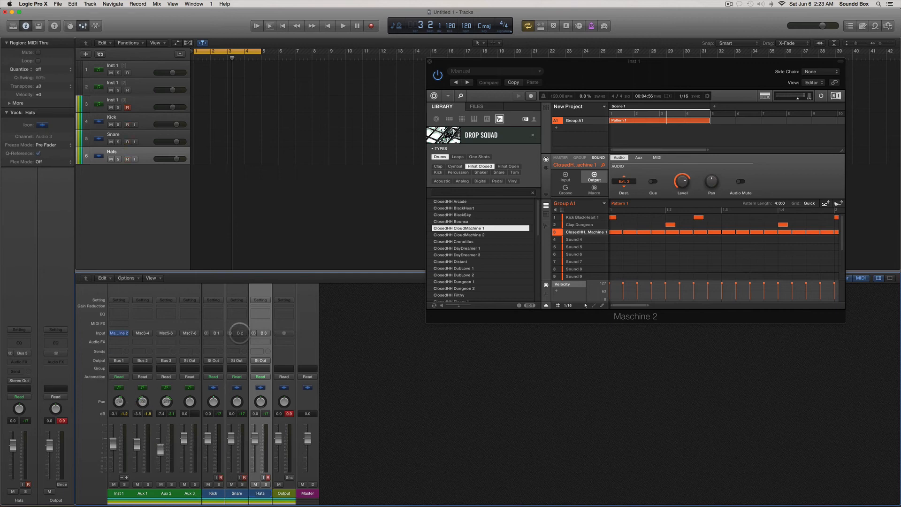
mouse_move(239, 332)
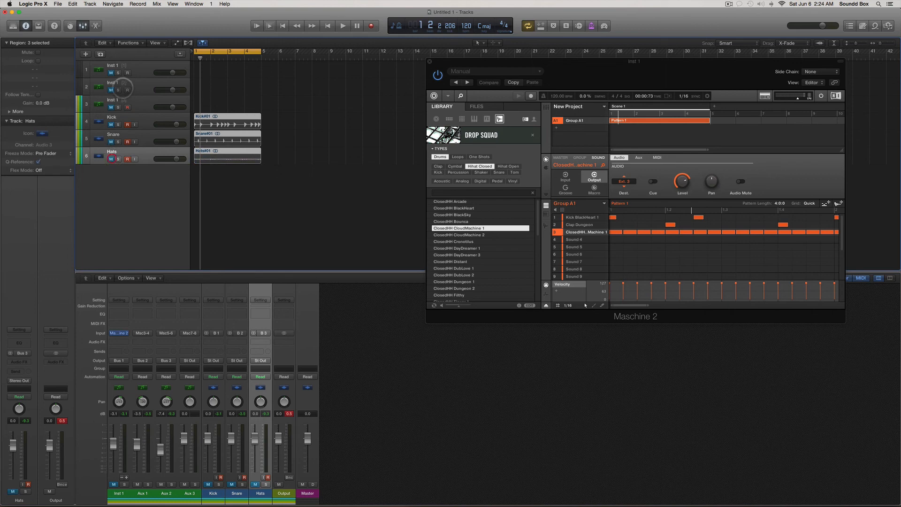
Step: Play back the newly recorded Kick, Snare and Hats takes to check them
click(341, 25)
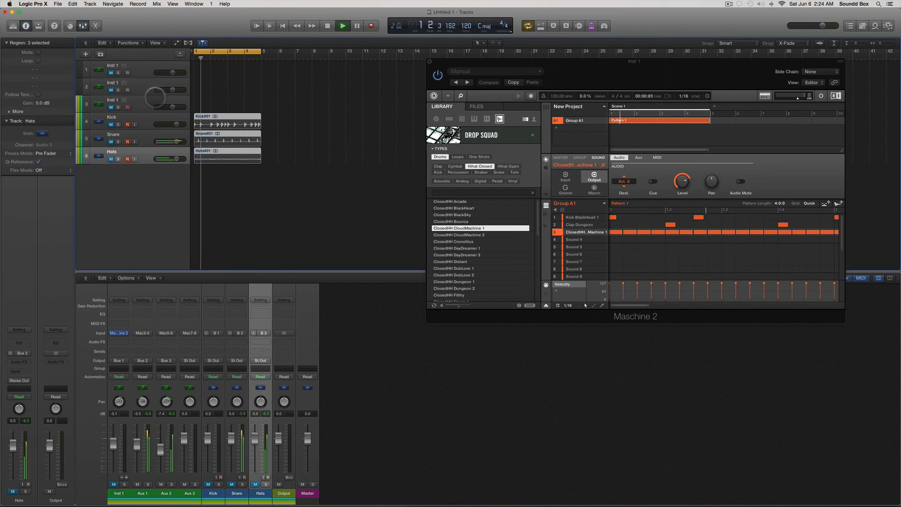
click(341, 26)
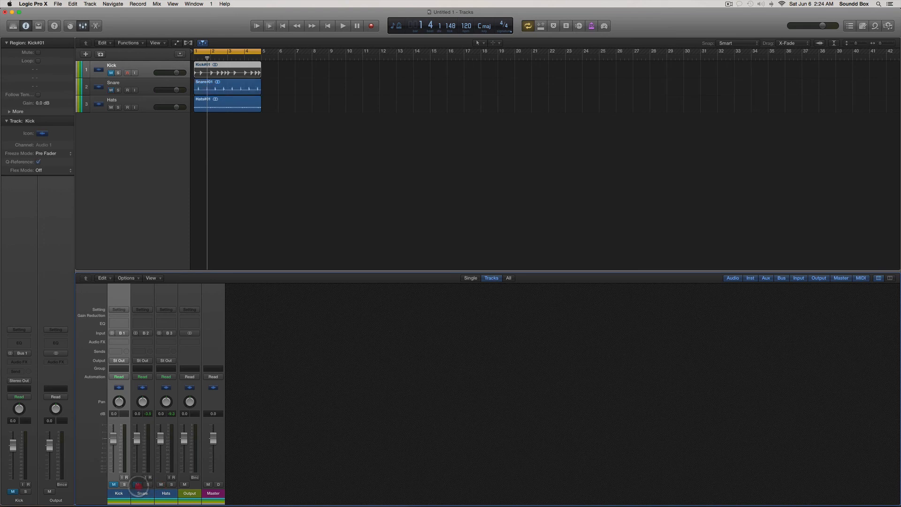
click(343, 25)
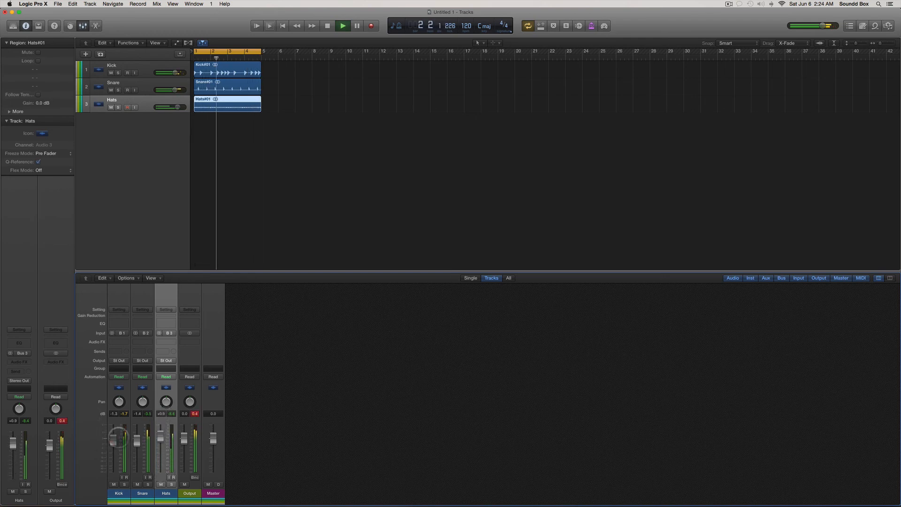
click(327, 26)
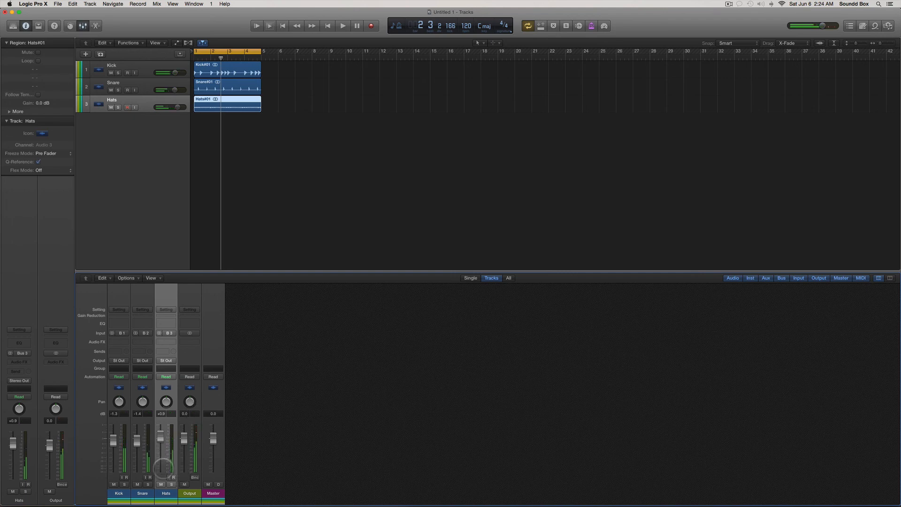